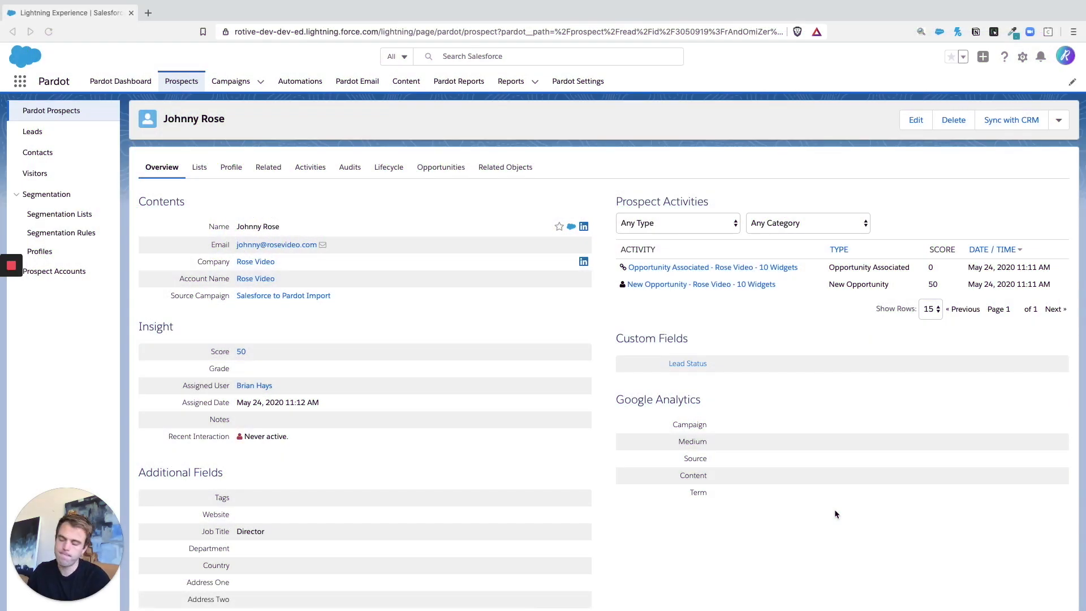
mouse_move(521, 270)
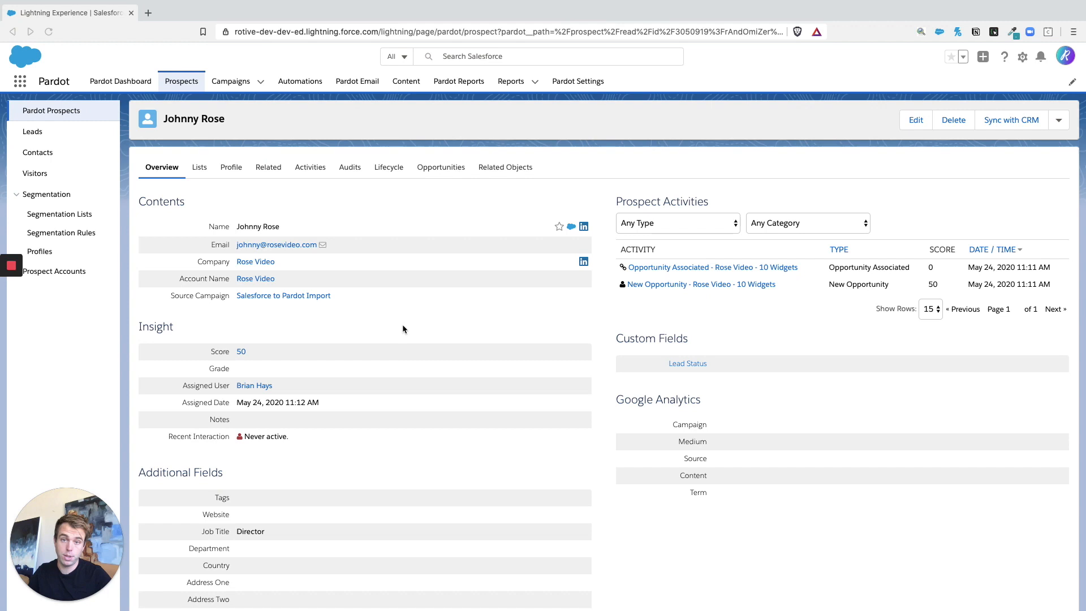
mouse_move(494, 324)
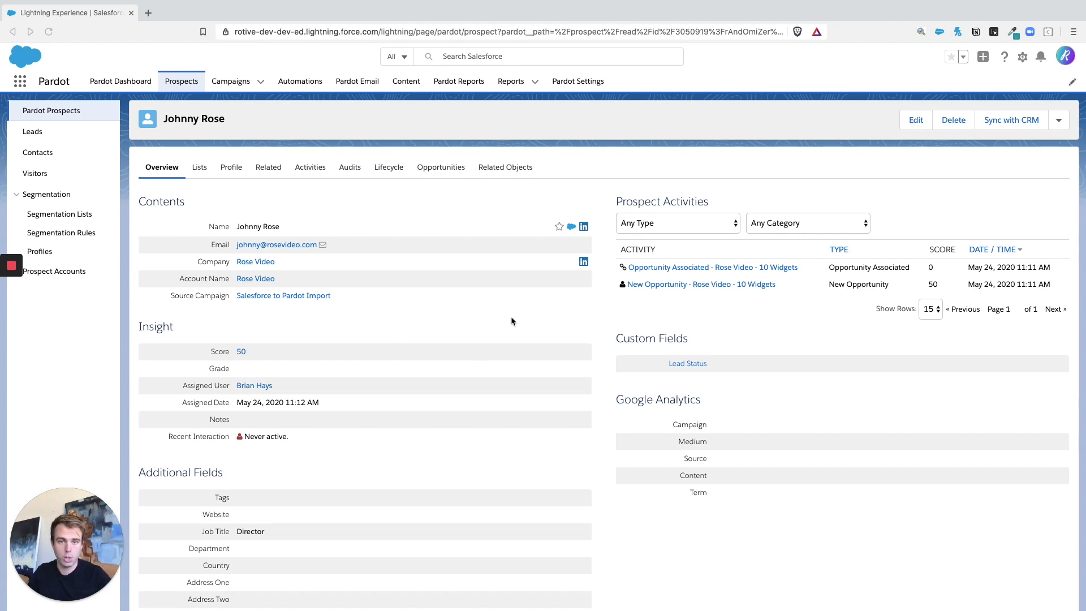
mouse_move(500, 331)
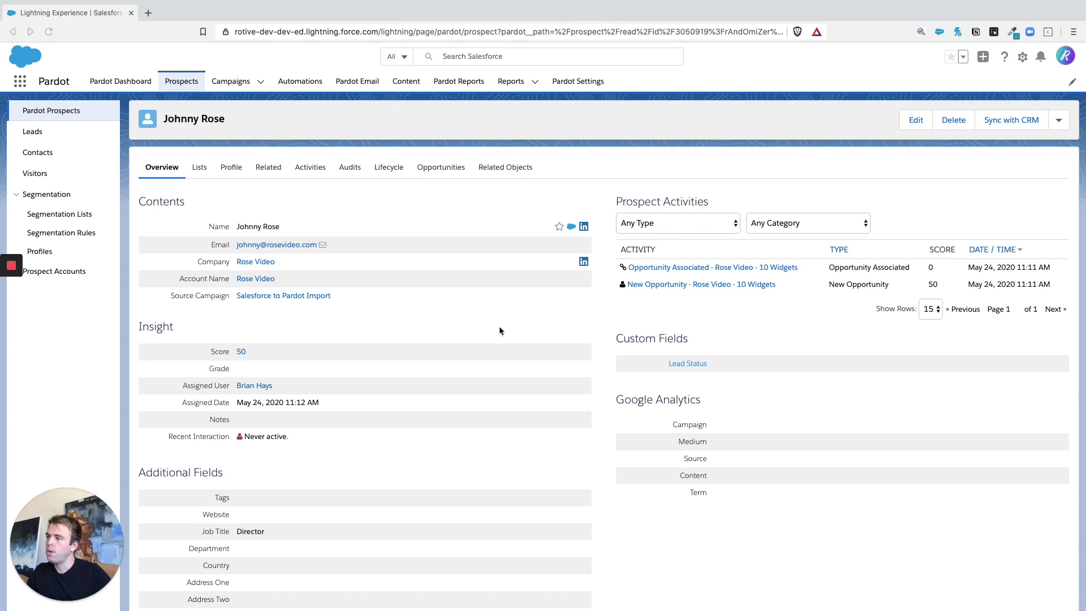
mouse_move(545, 321)
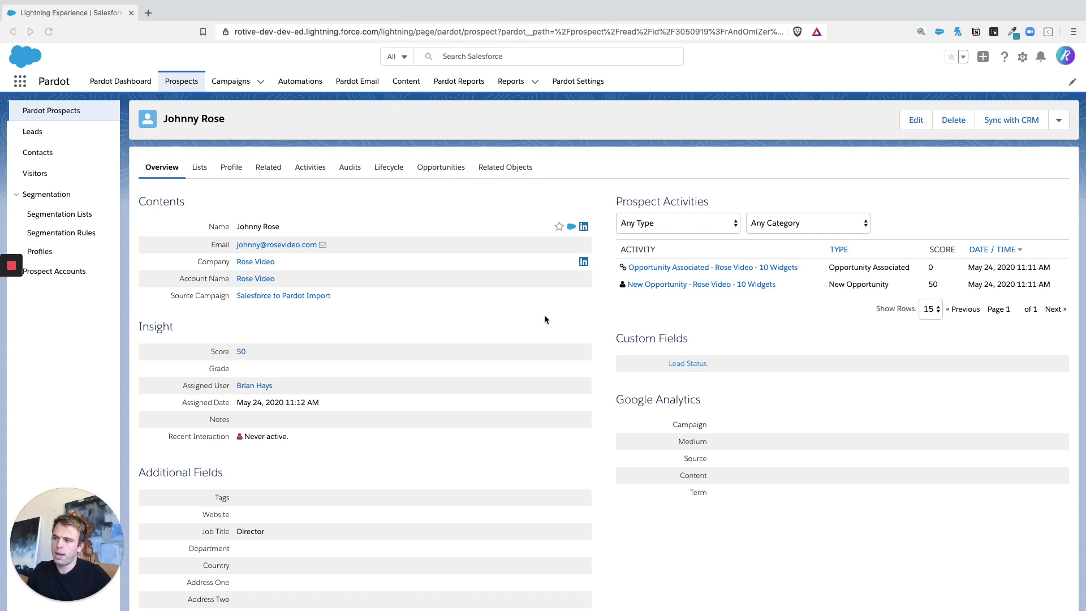
mouse_move(534, 324)
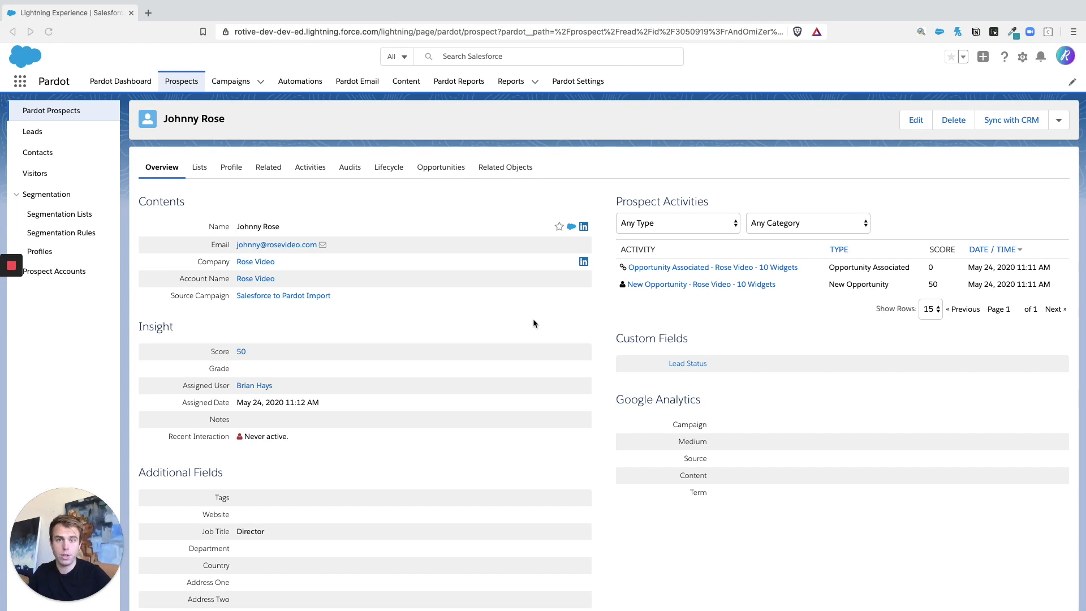
mouse_move(483, 335)
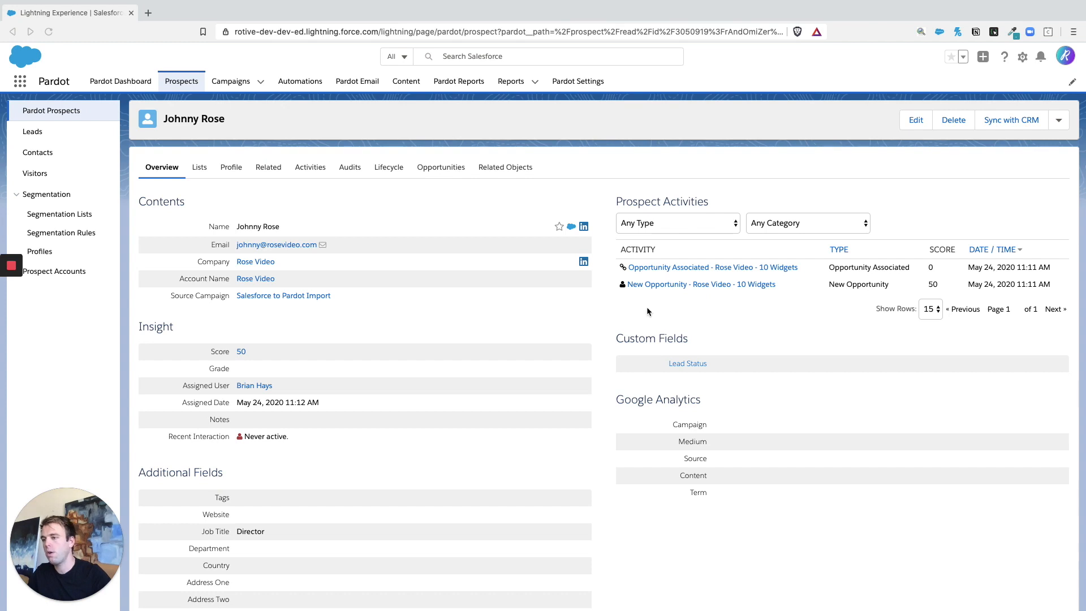
mouse_move(890, 300)
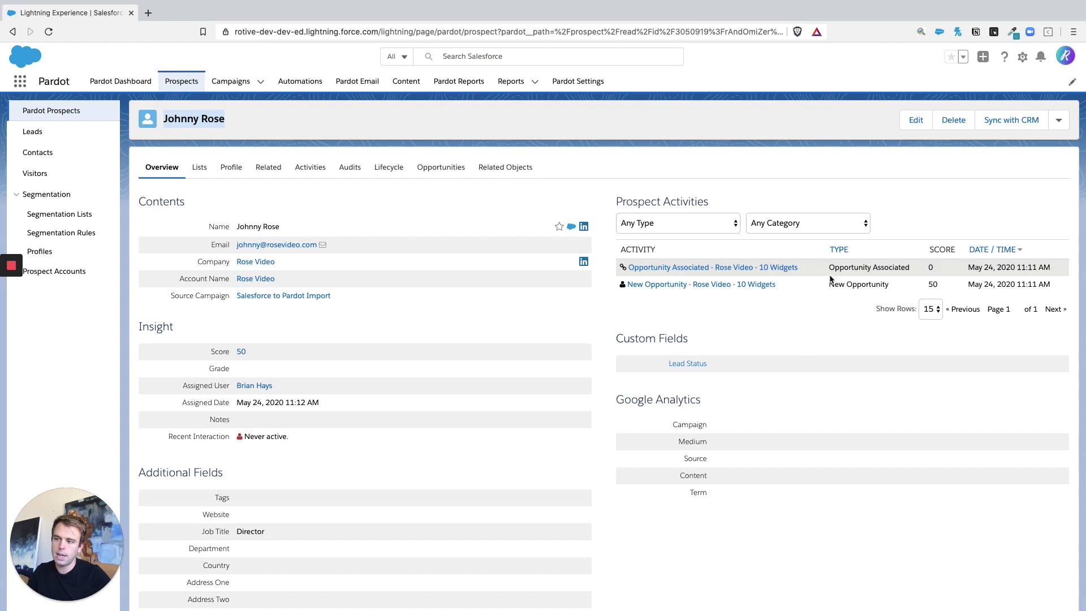
mouse_move(830, 284)
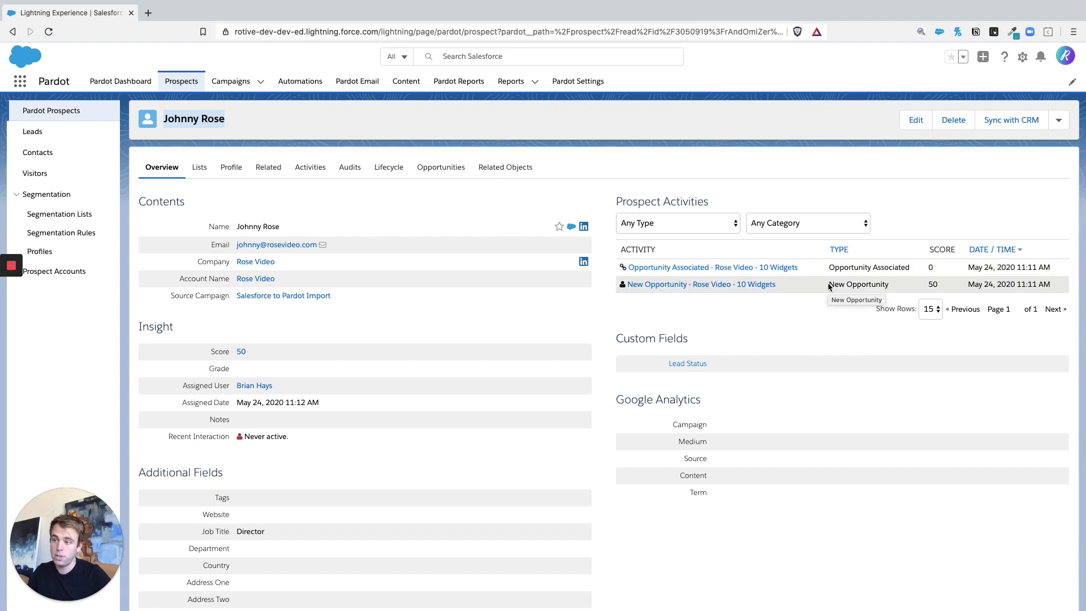
mouse_move(701, 284)
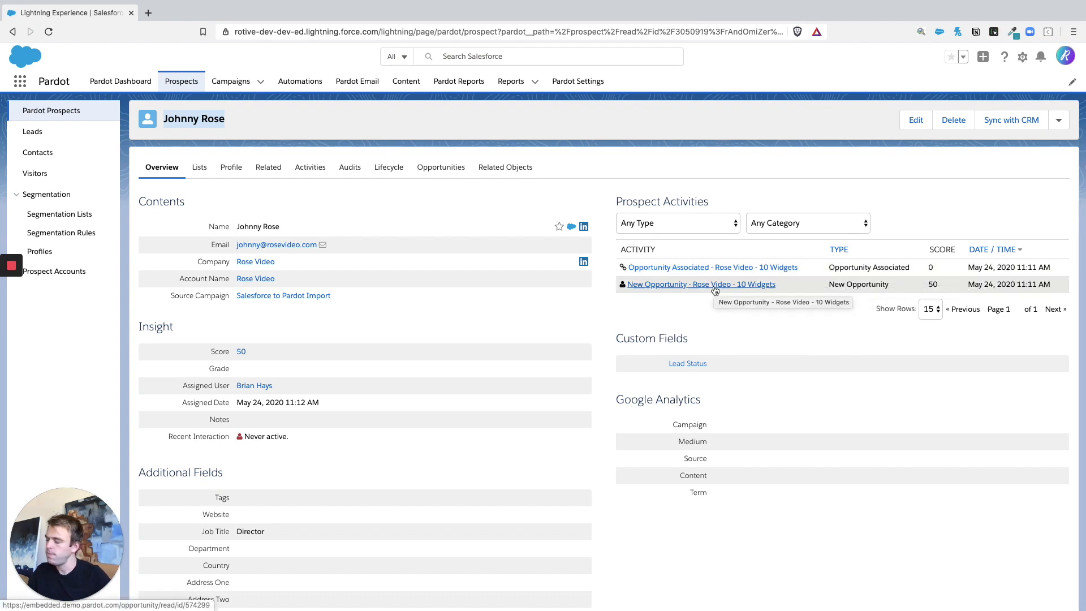
mouse_move(519, 322)
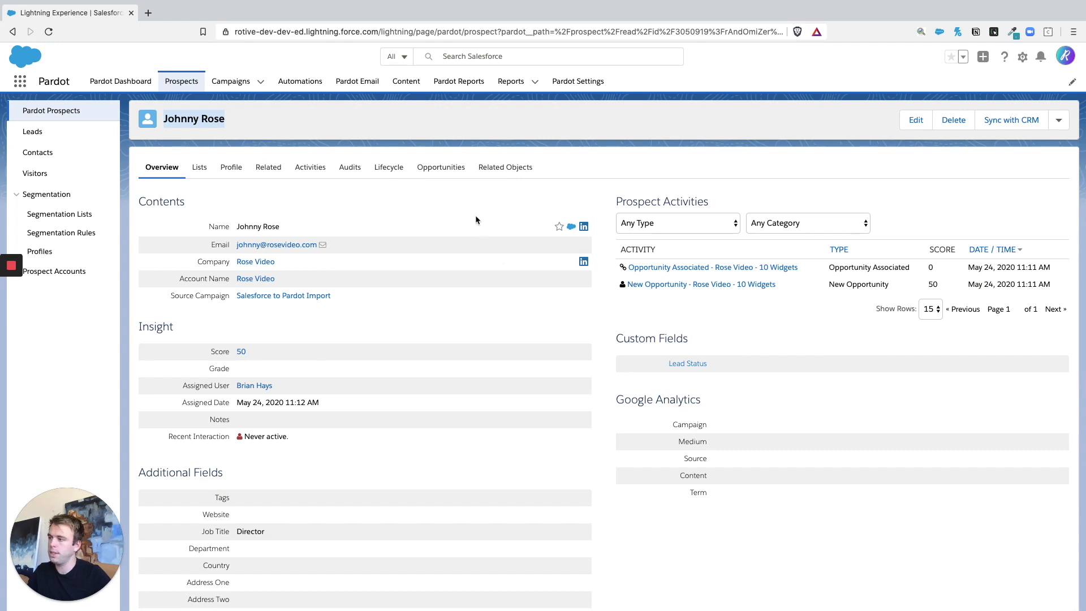
mouse_move(440, 167)
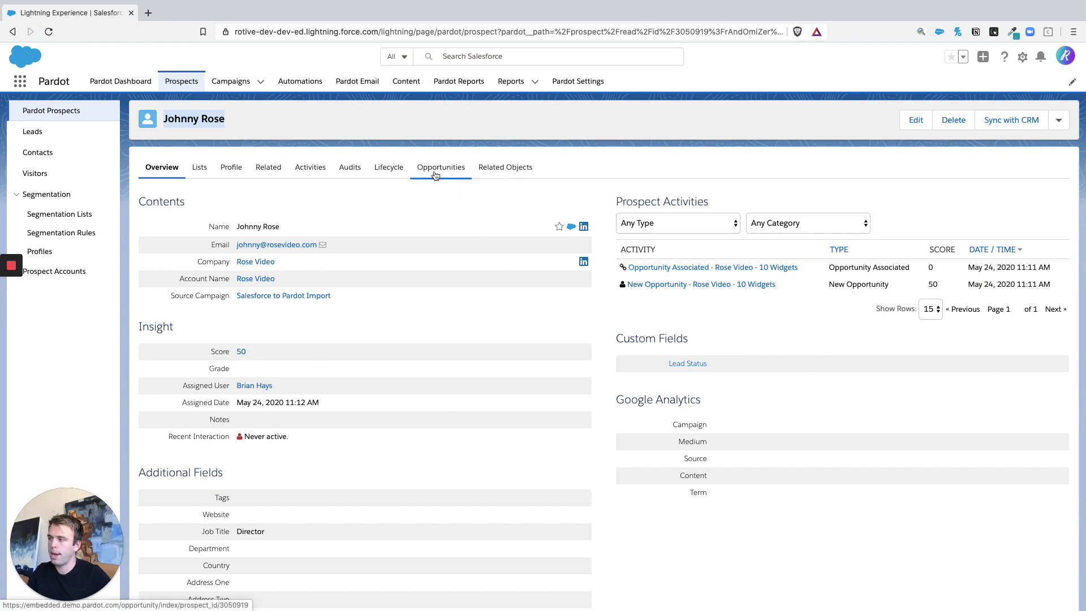
- List Johnny Rose's opportunities and select the Rose Video - 10 Widgets record
left_click(440, 168)
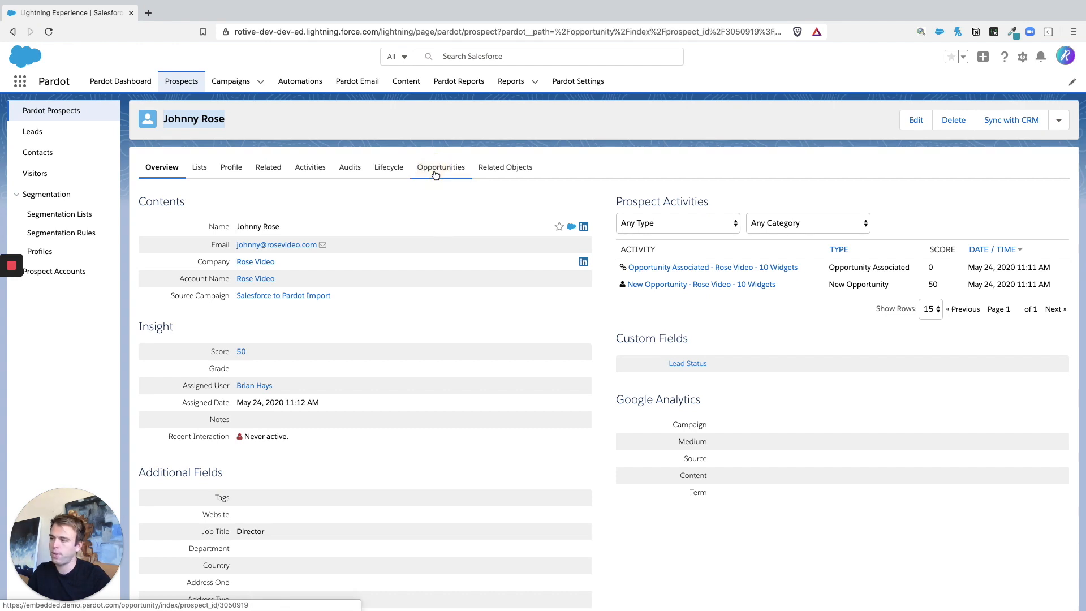
left_click(440, 168)
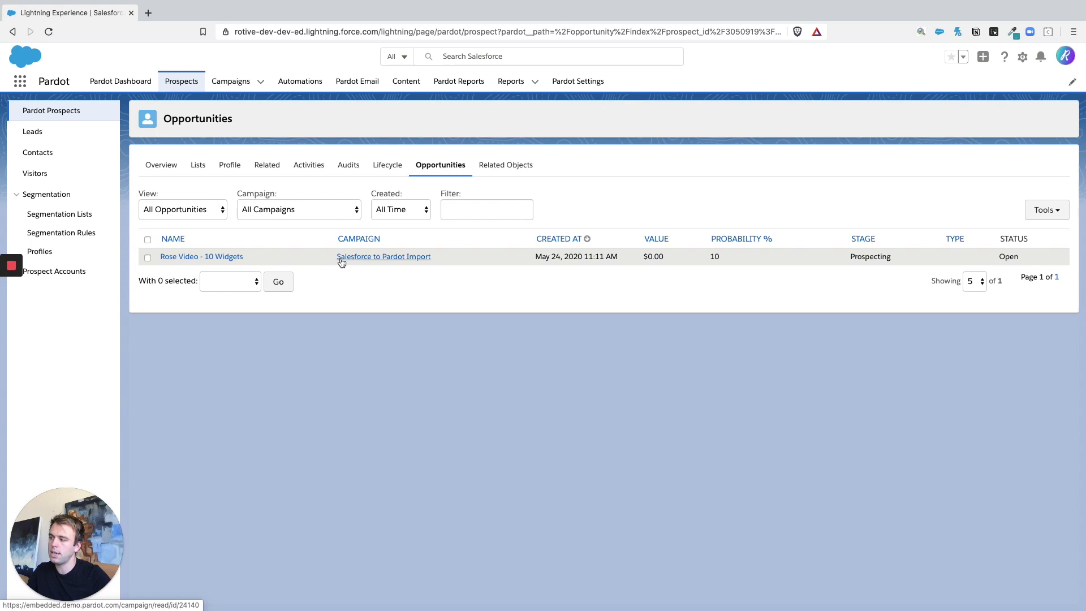
mouse_move(296, 260)
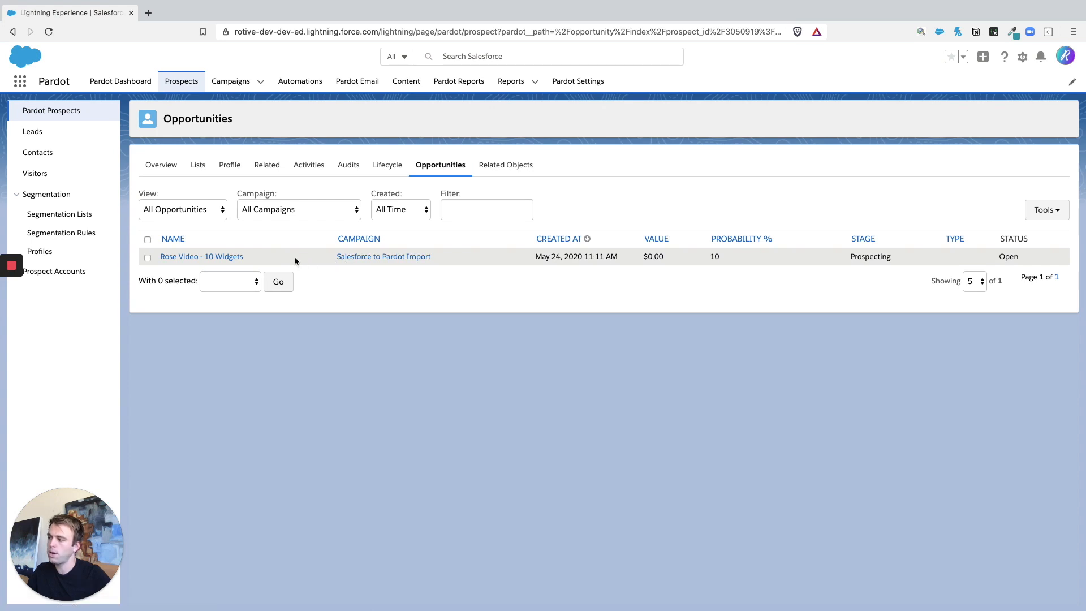
mouse_move(201, 257)
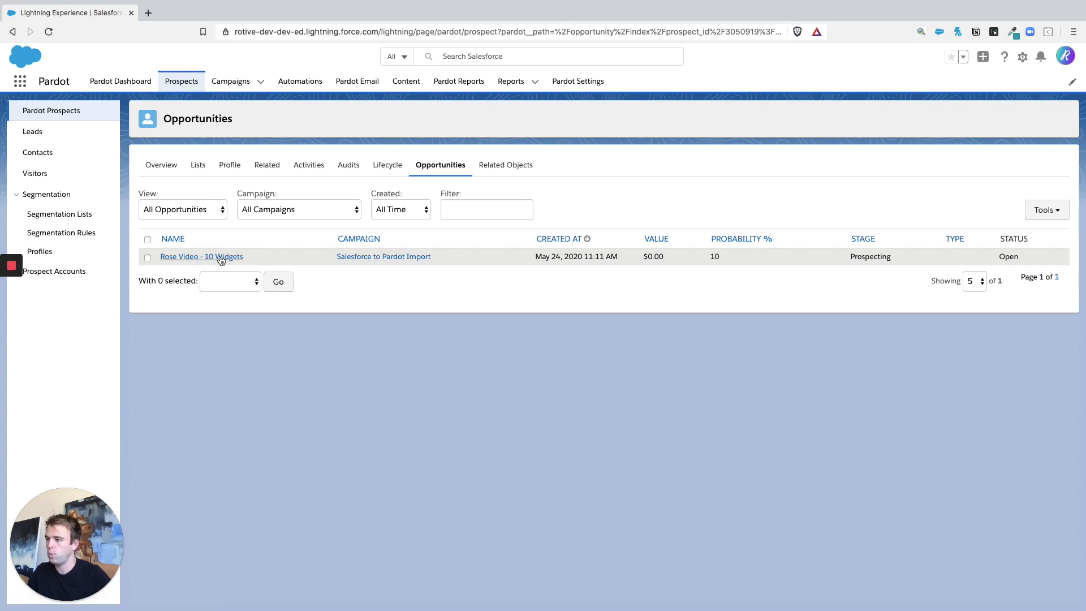
mouse_move(659, 257)
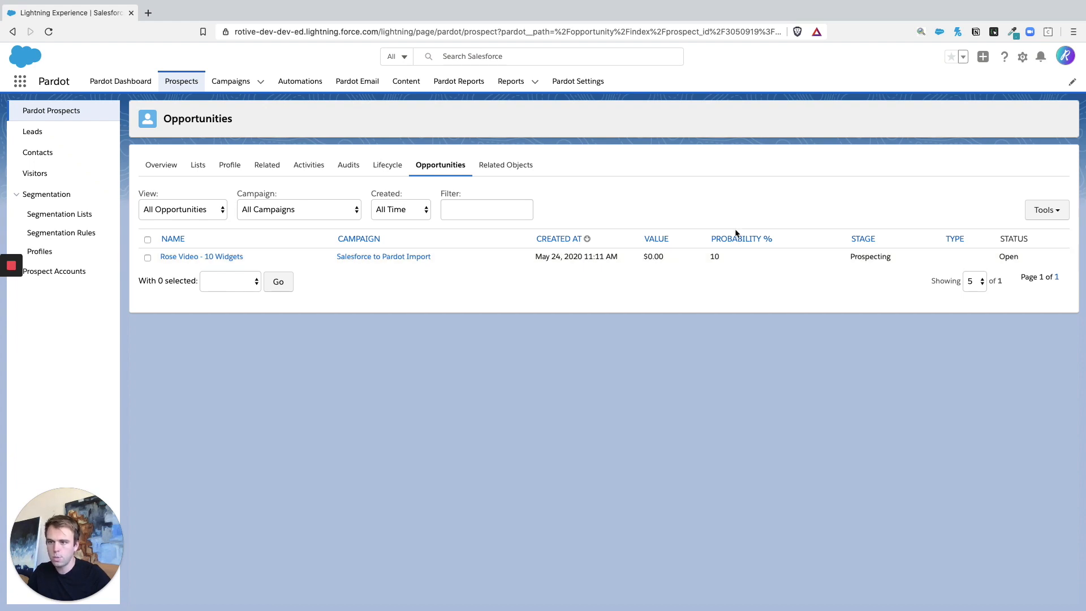
left_click(201, 257)
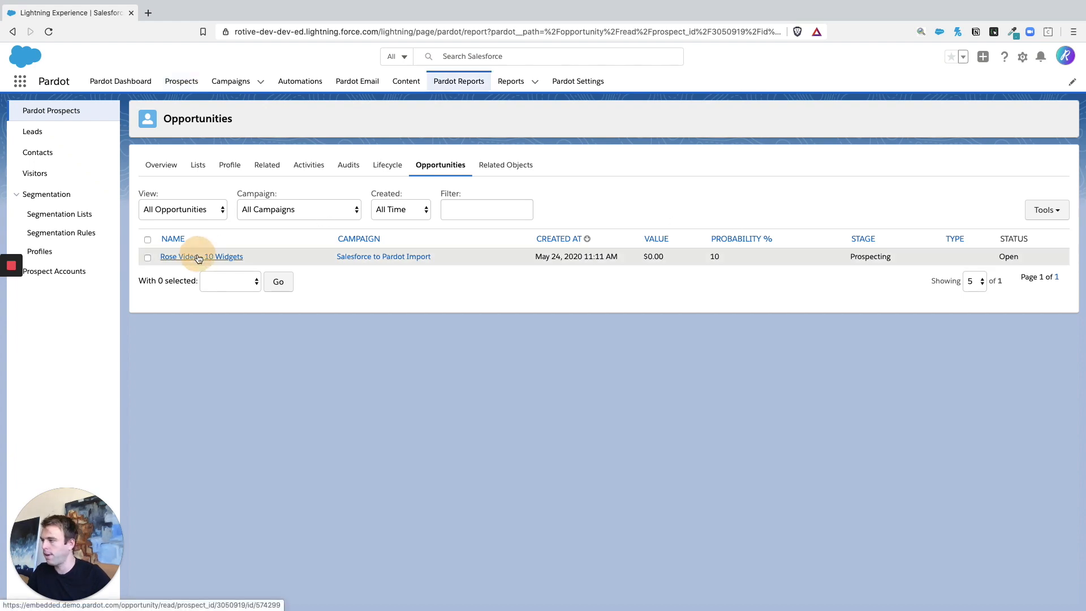
left_click(201, 257)
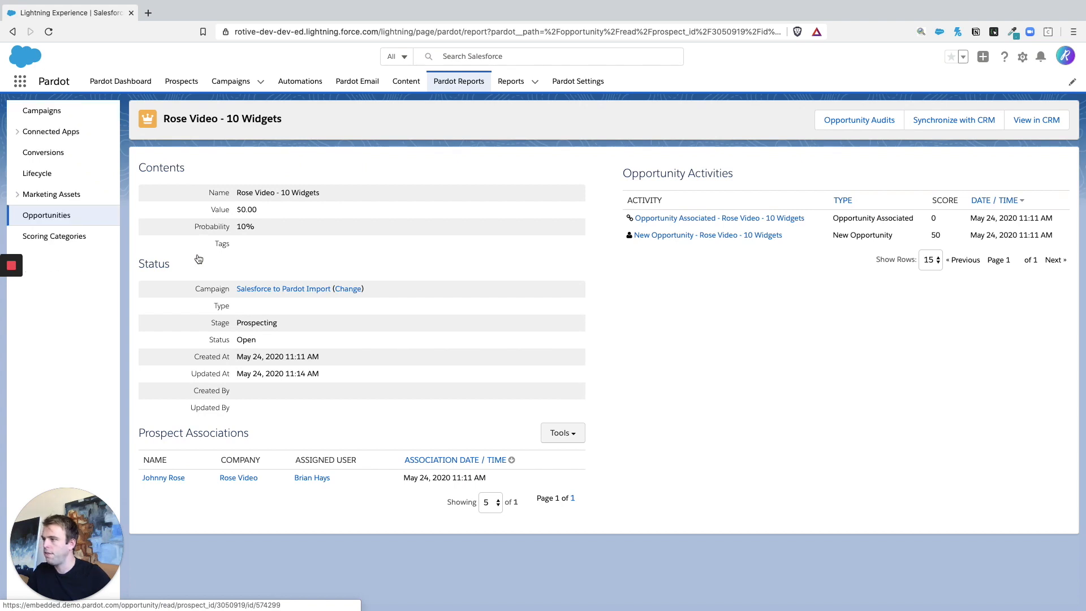
mouse_move(257, 448)
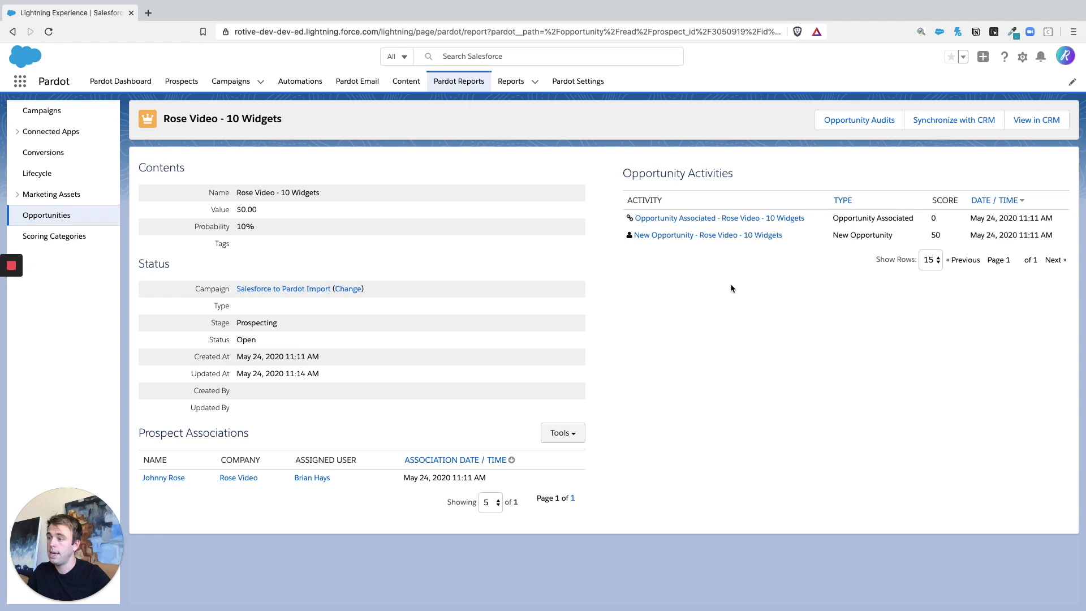
mouse_move(640, 367)
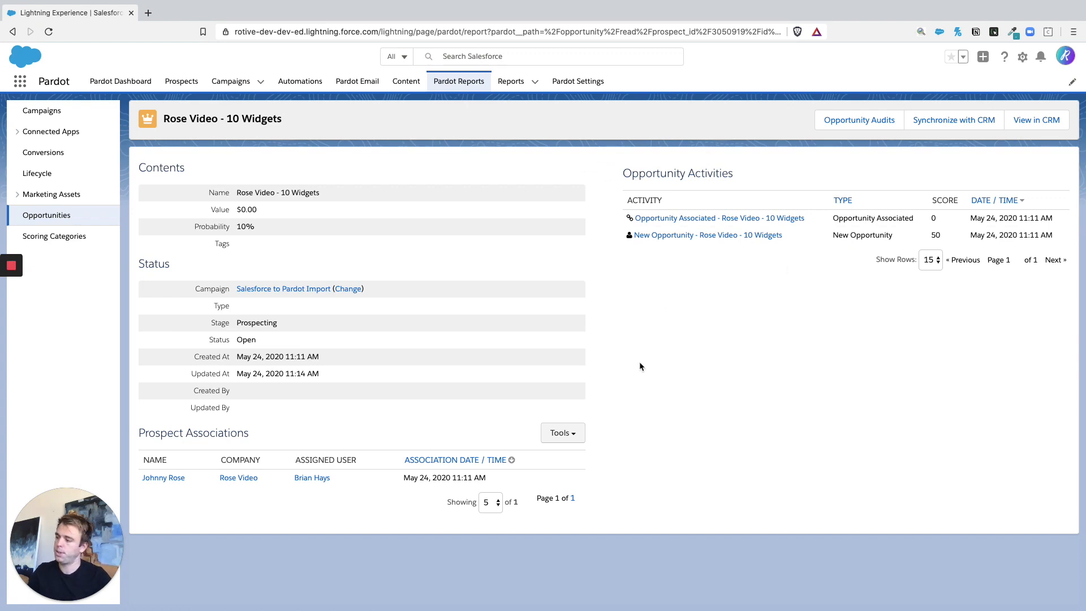
mouse_move(320, 360)
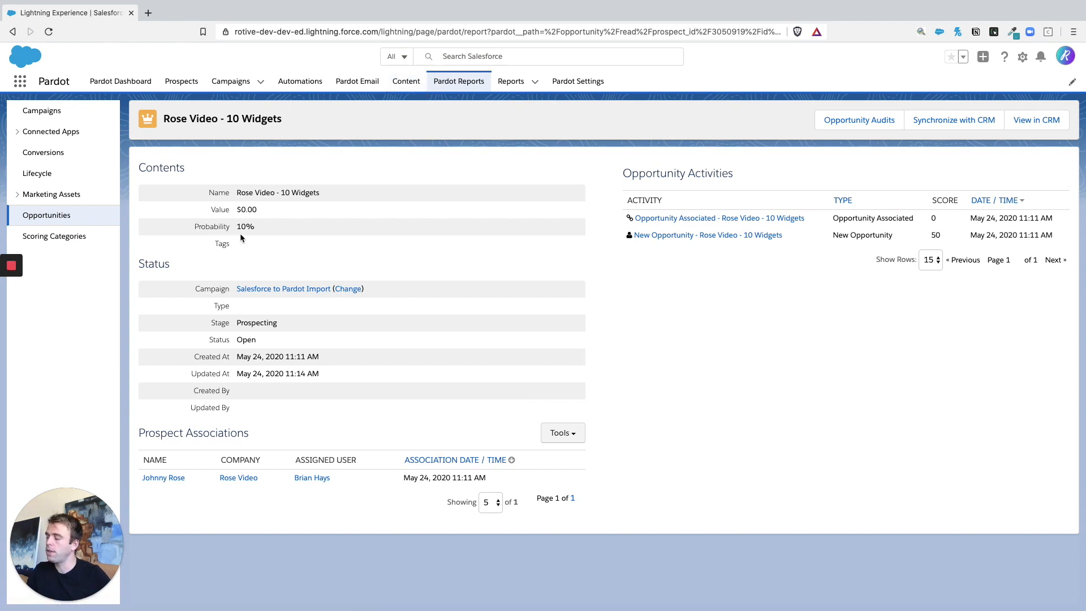
mouse_move(346, 304)
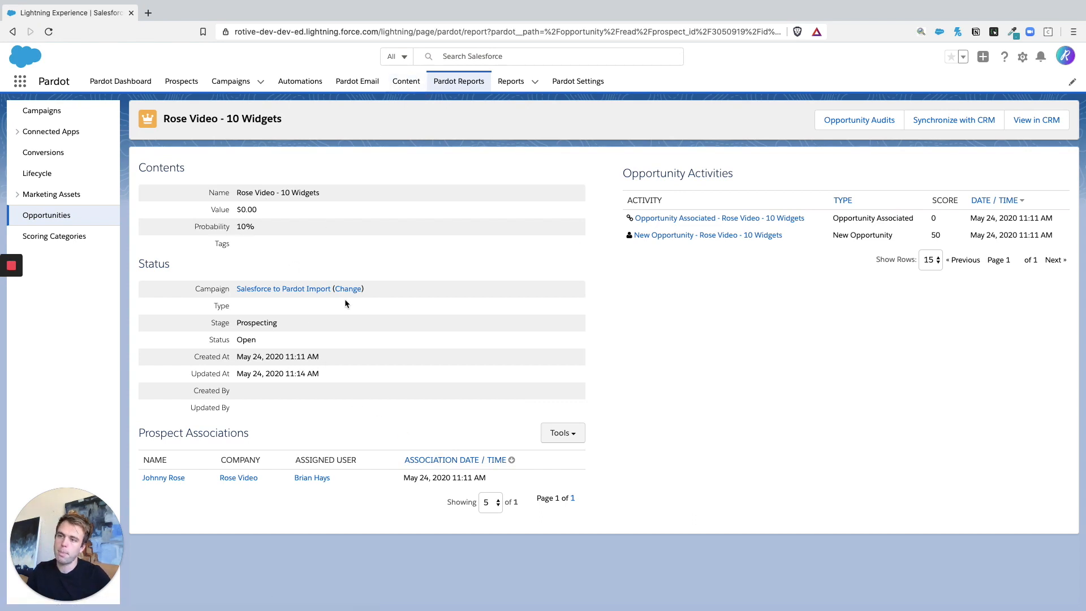
mouse_move(388, 312)
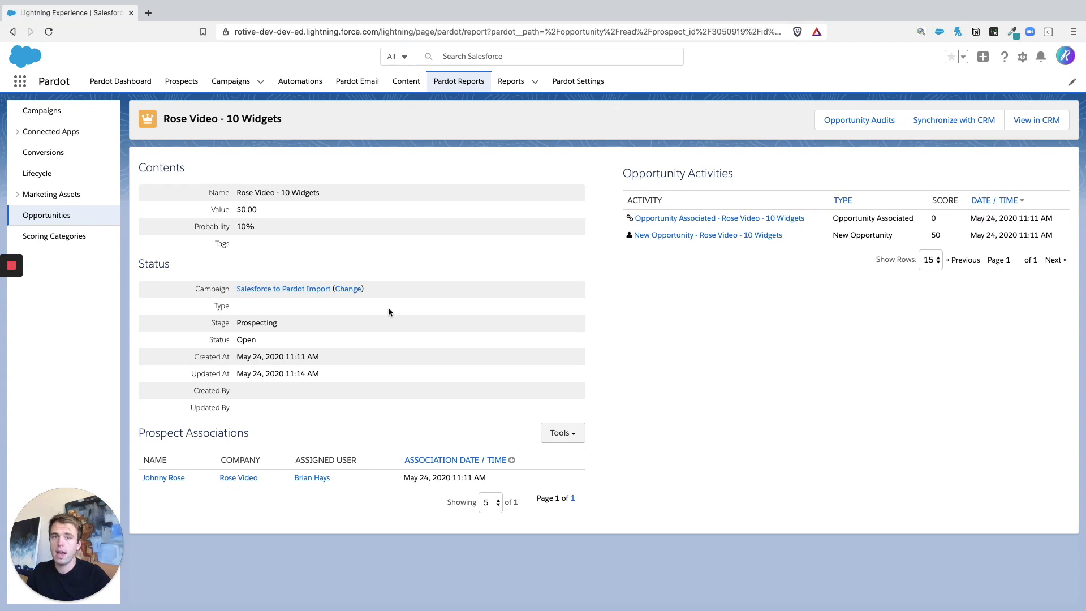
mouse_move(481, 314)
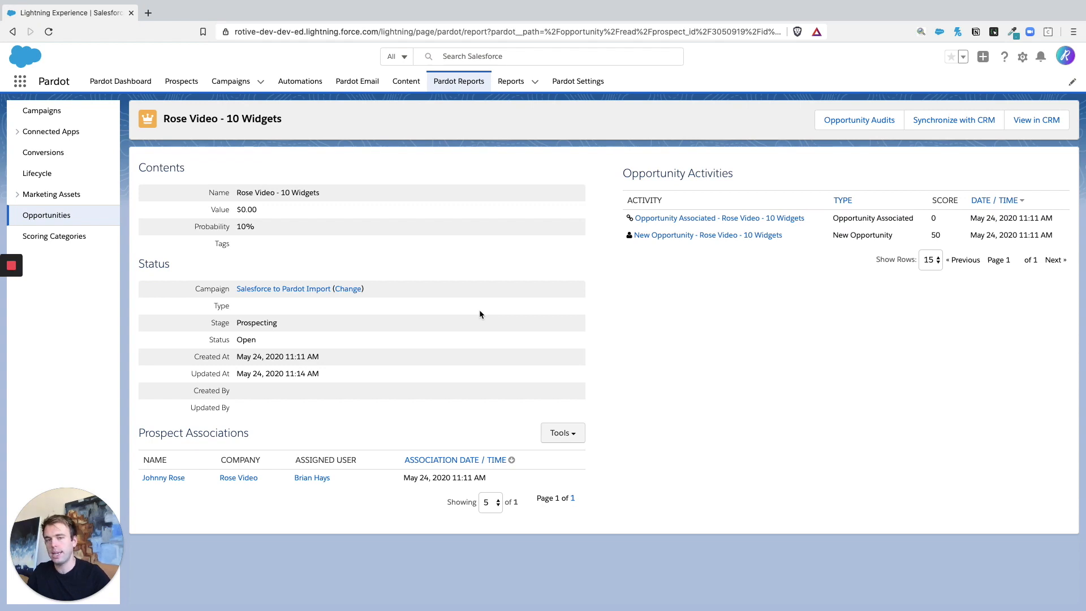
mouse_move(397, 238)
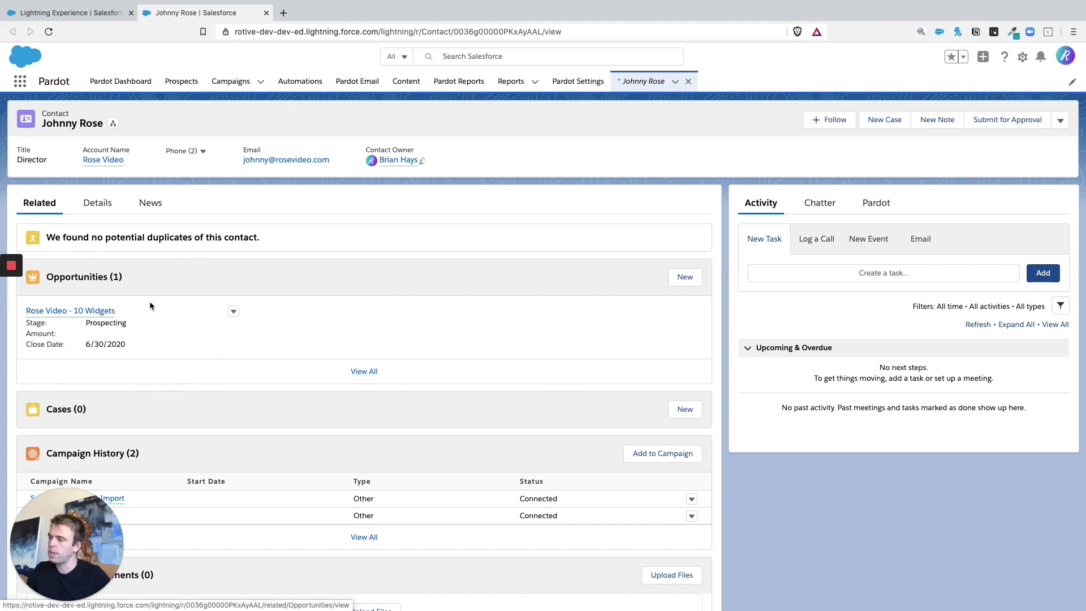
- Follow the Rose Video - 10 Widgets link from the contact's Opportunities related list
left_click(71, 310)
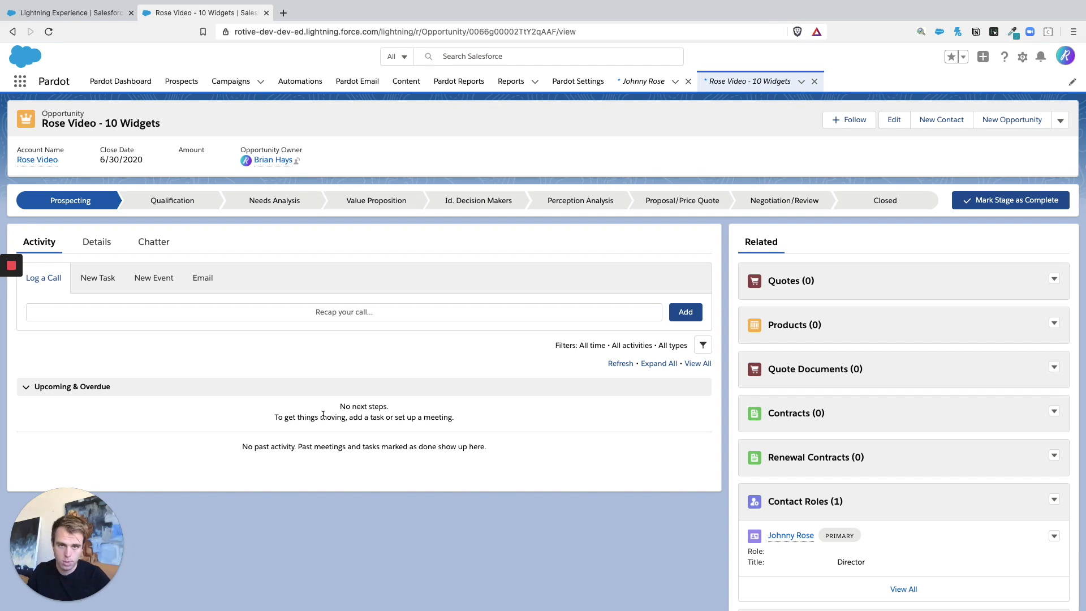
mouse_move(327, 385)
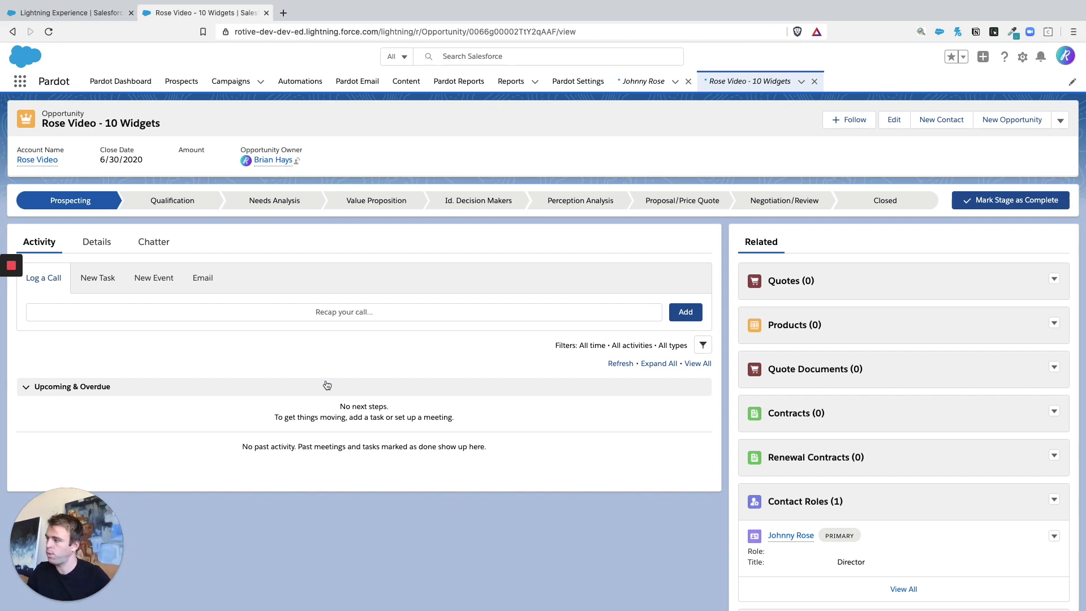
scroll("down", 3)
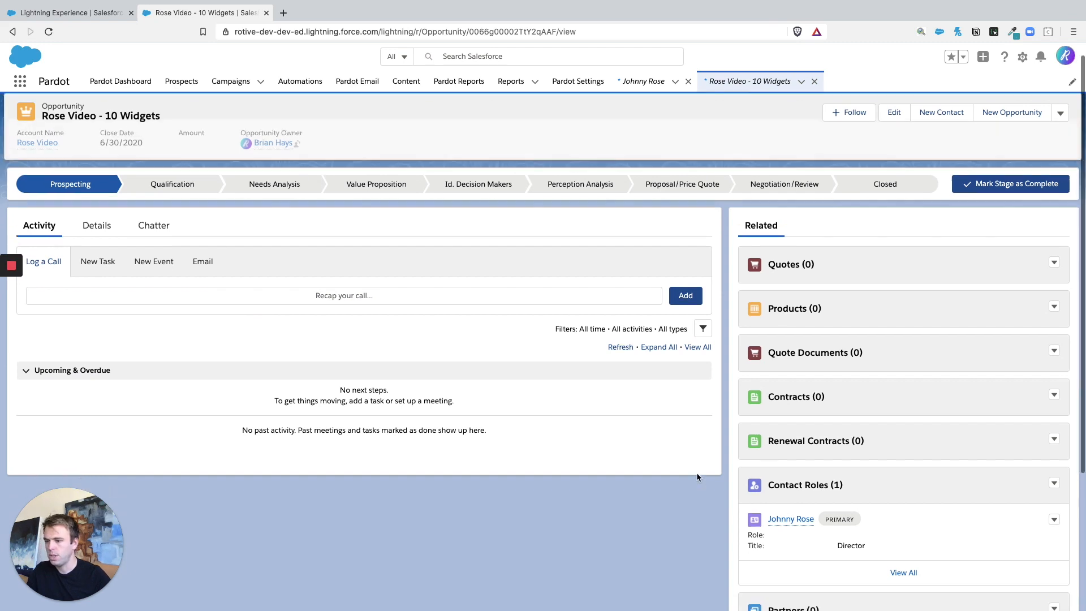
scroll("down", 3)
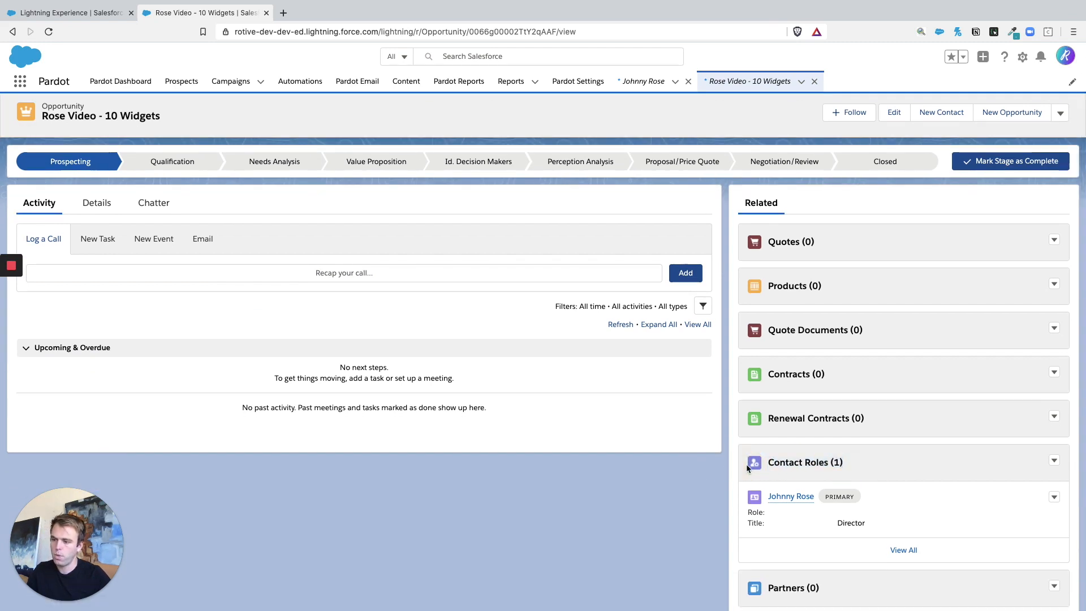
mouse_move(949, 511)
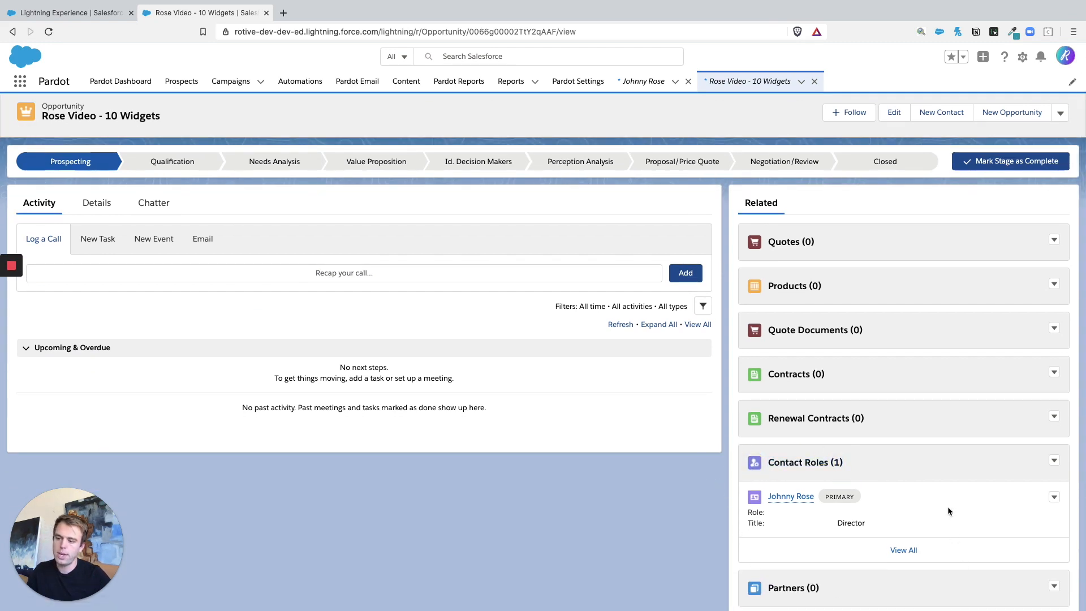
mouse_move(756, 570)
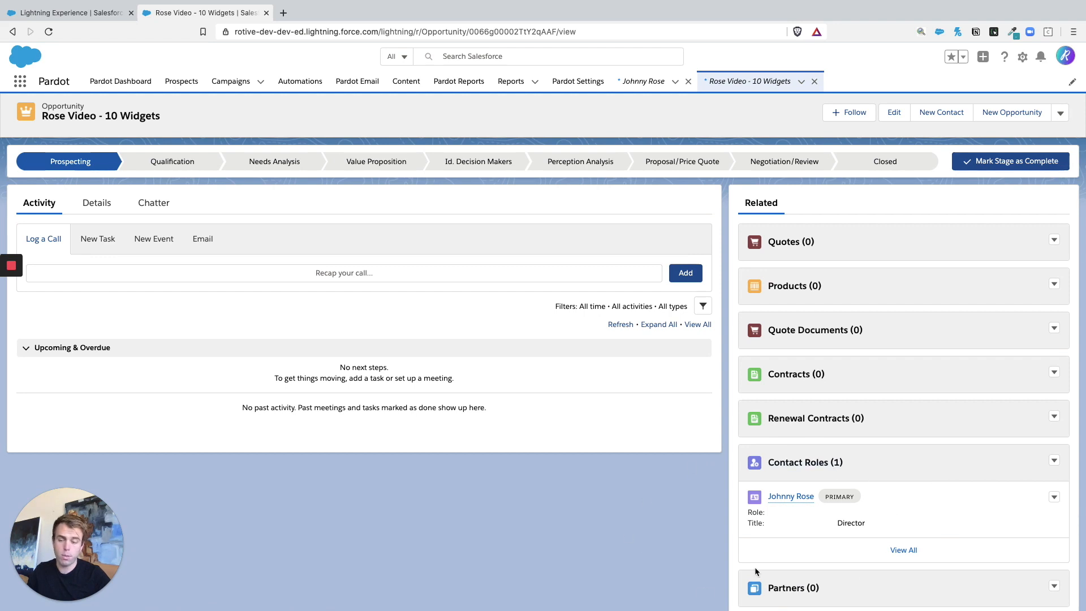
mouse_move(624, 523)
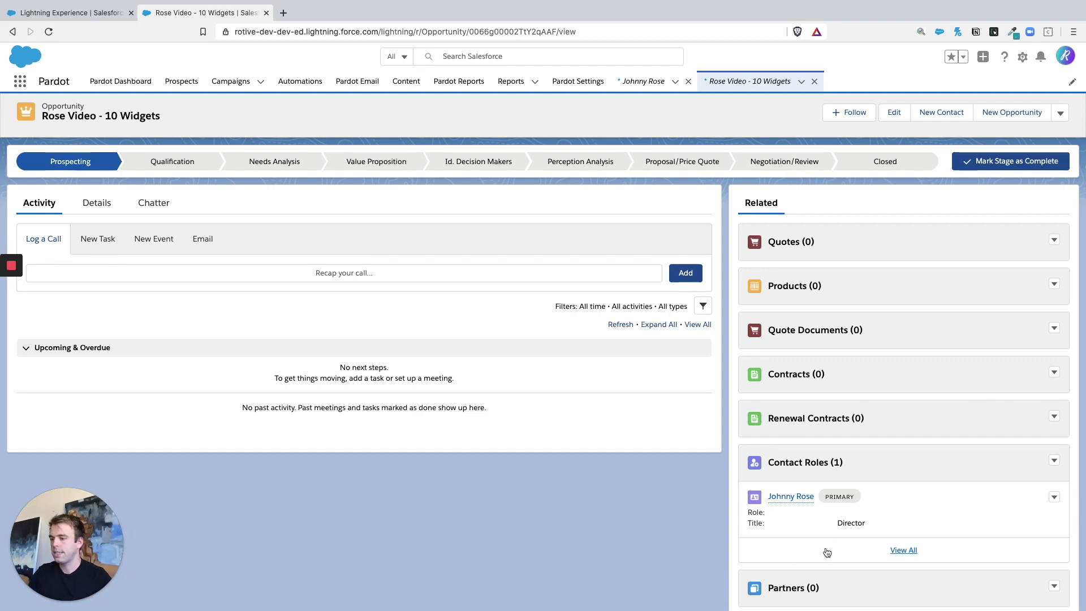
mouse_move(793, 509)
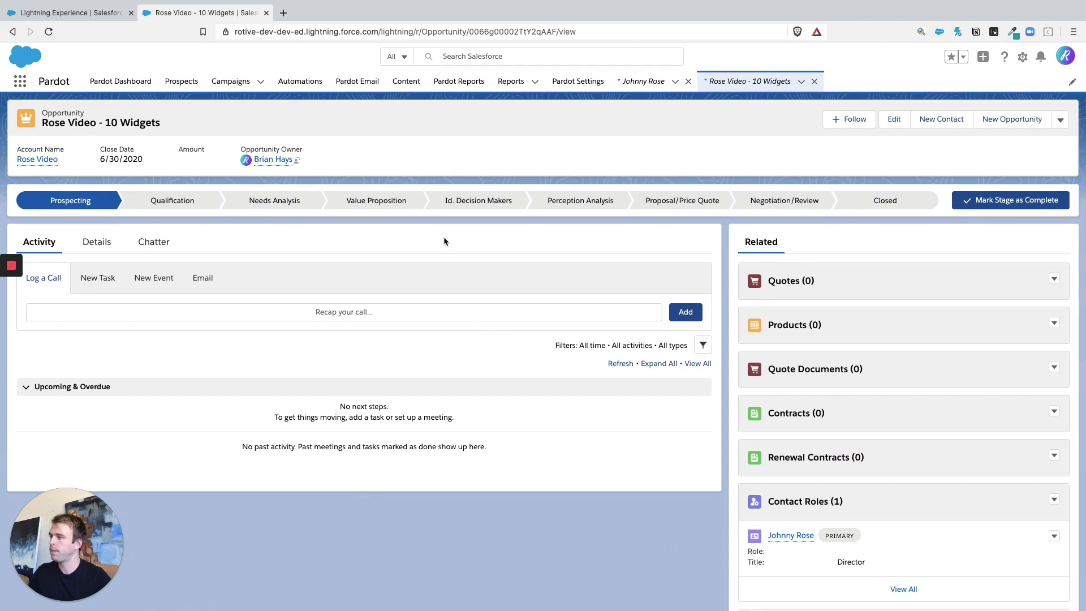
mouse_move(641, 129)
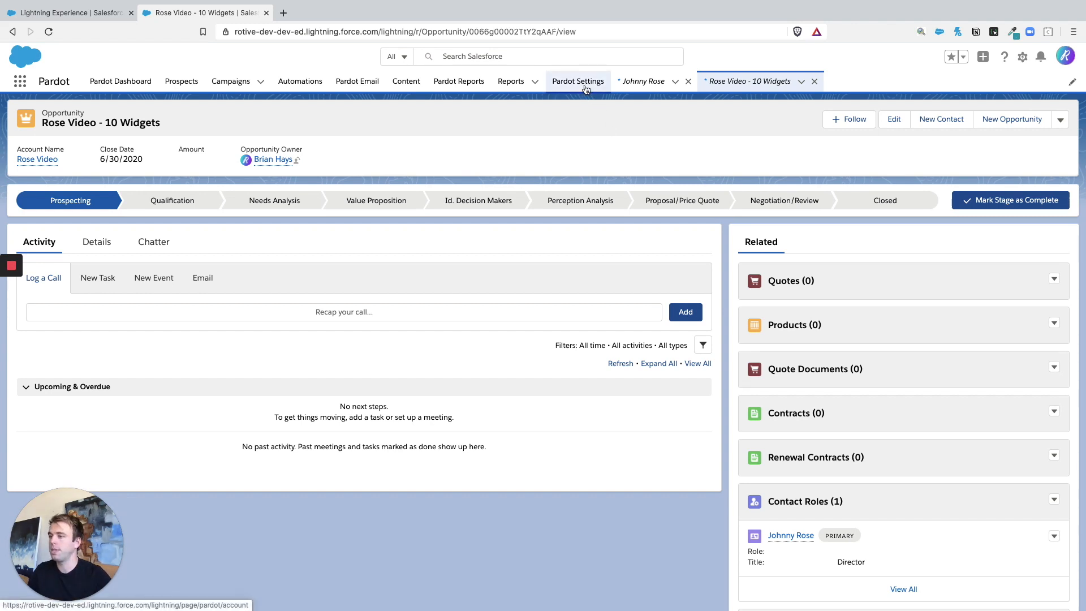
- Go to Pardot Settings and expand Object and Field Configuration
left_click(579, 82)
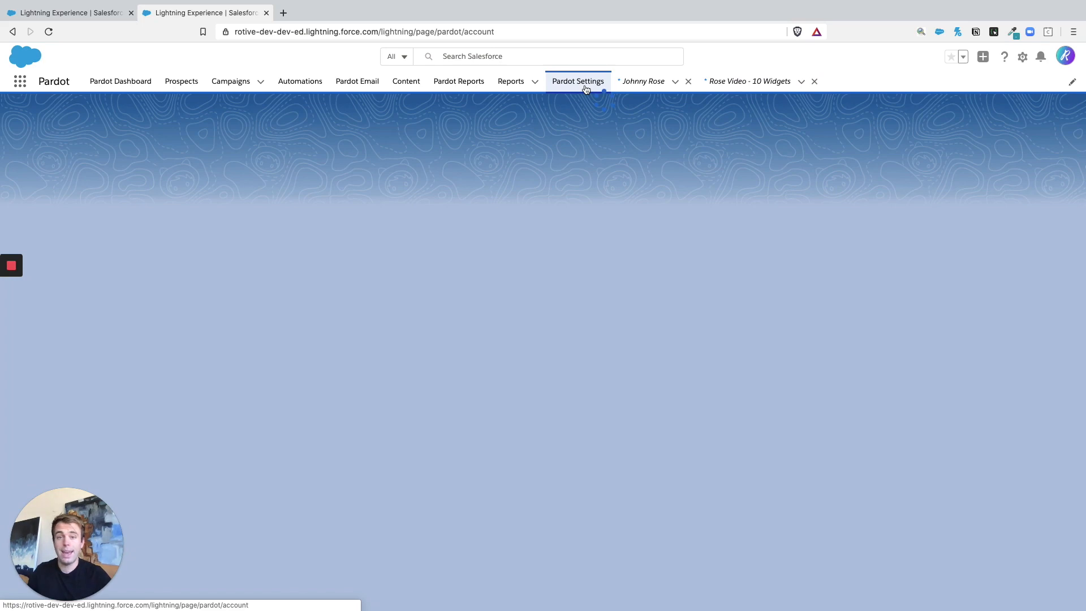
left_click(579, 81)
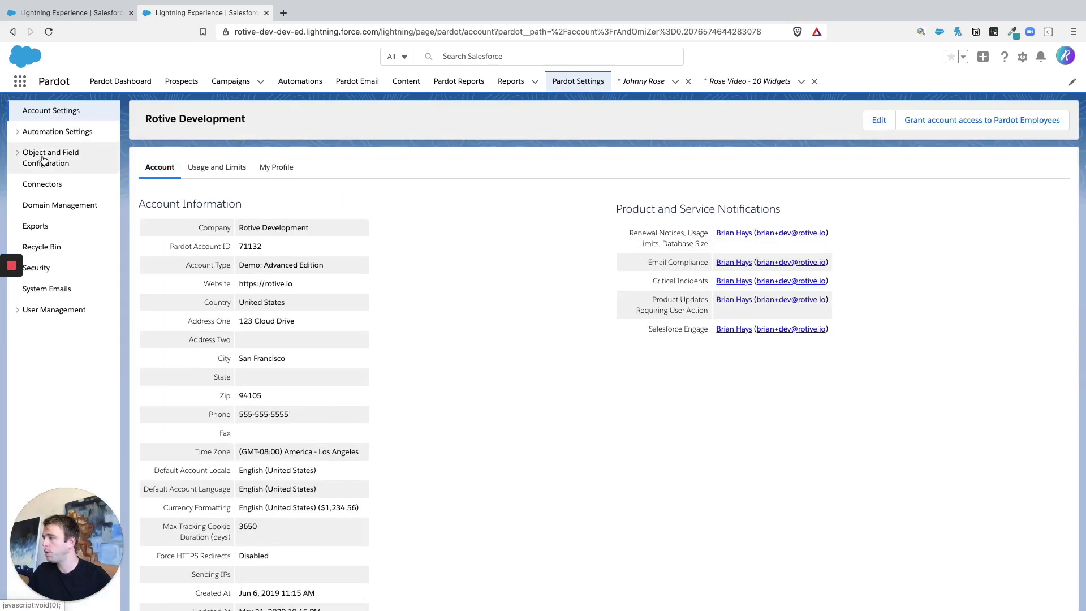
left_click(50, 157)
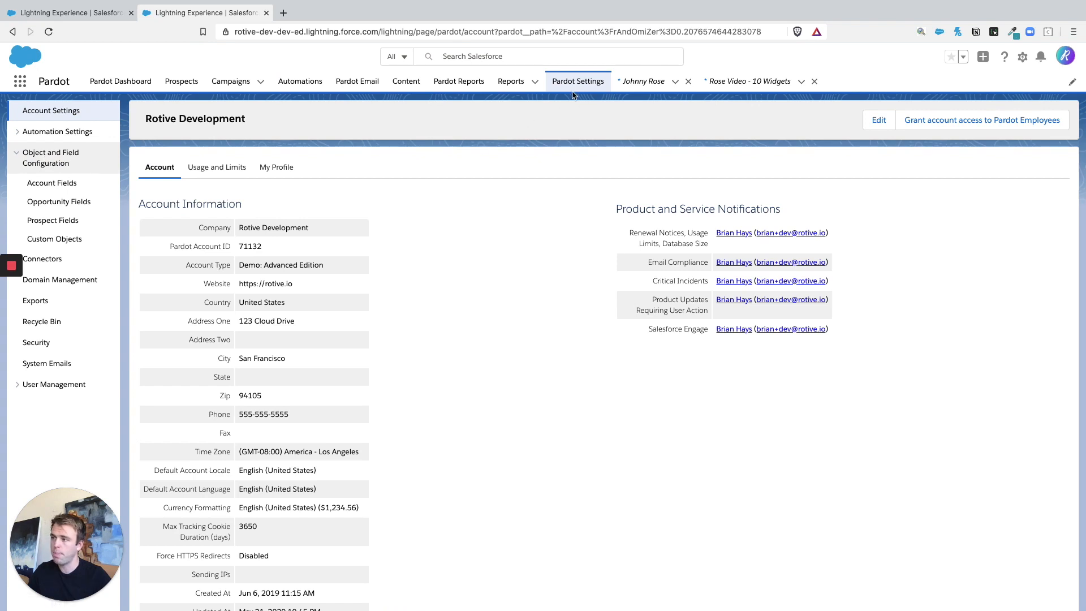
mouse_move(82, 154)
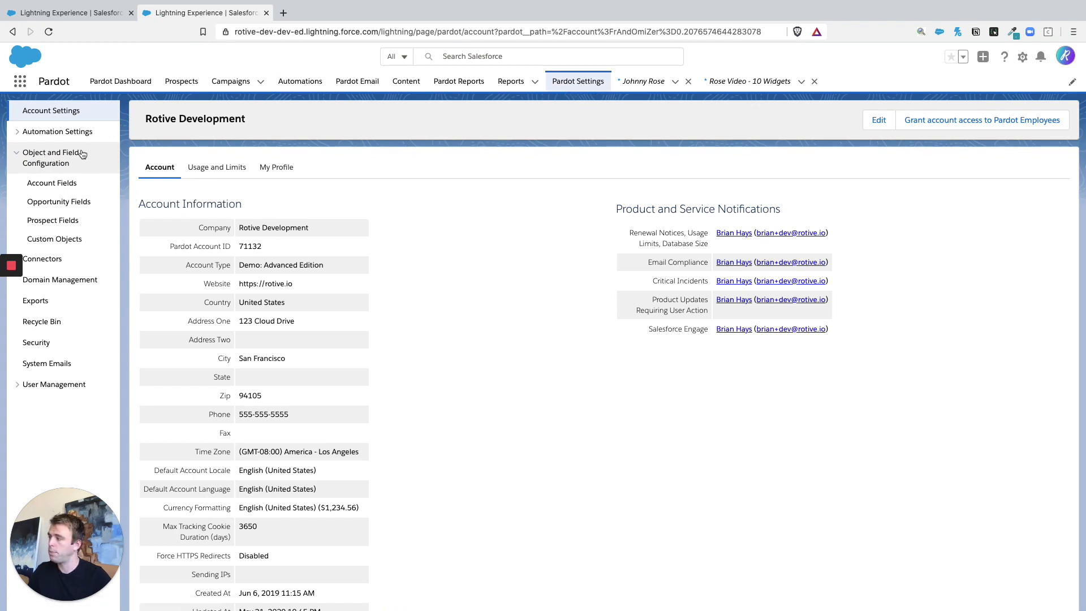
- Show Opportunity Fields and start a new custom field with + Add Custom Field
left_click(59, 201)
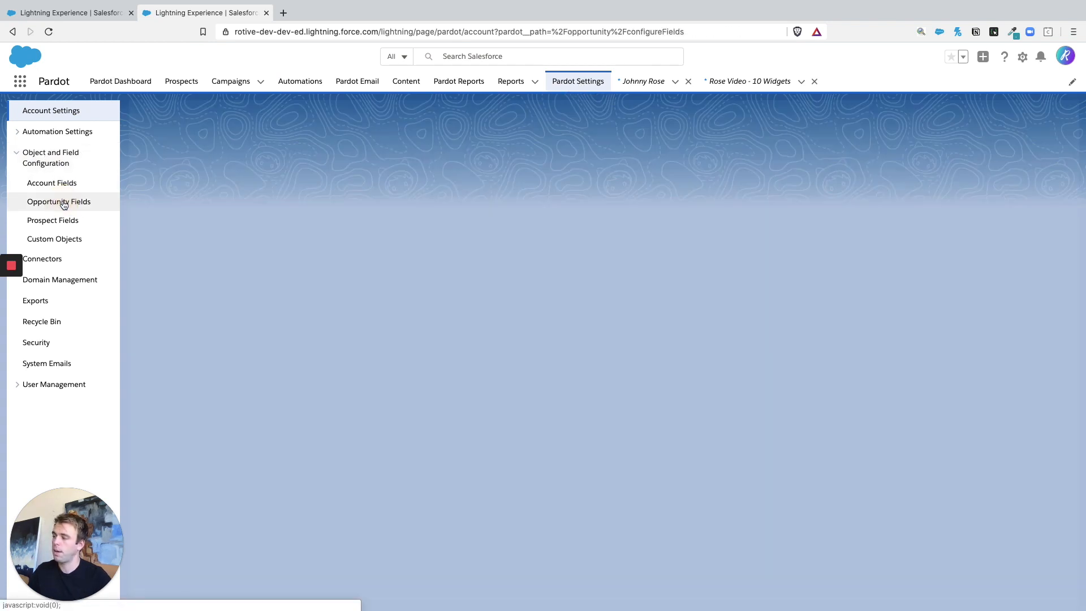
left_click(59, 202)
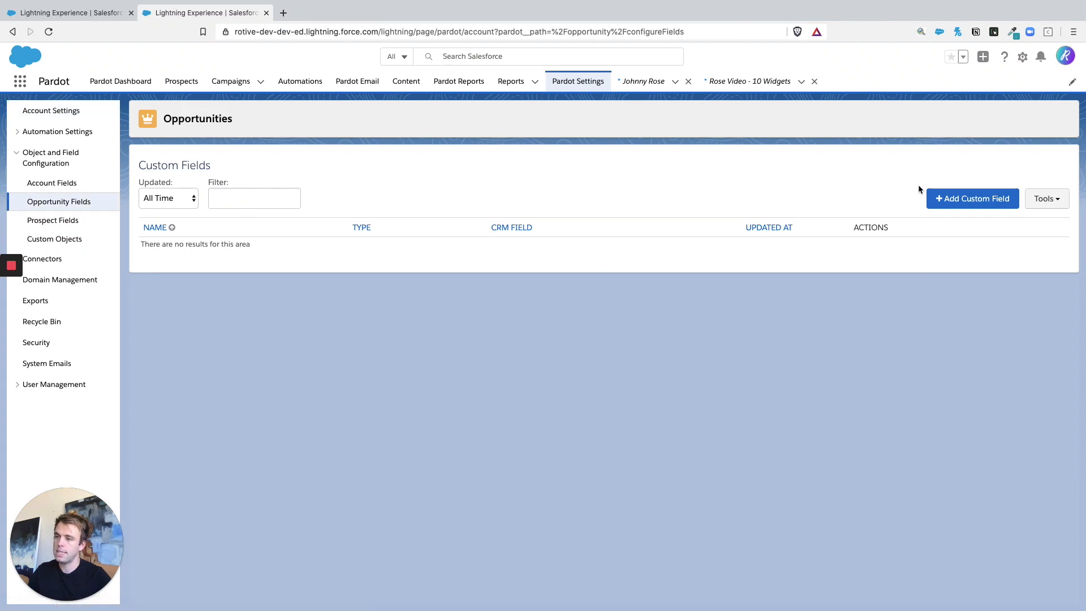
left_click(972, 199)
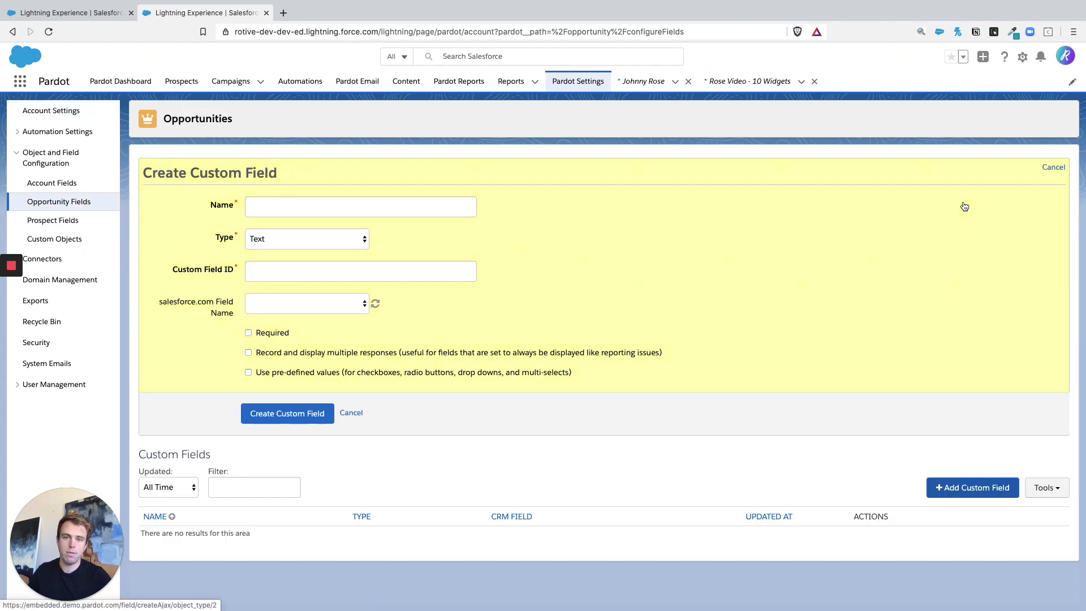